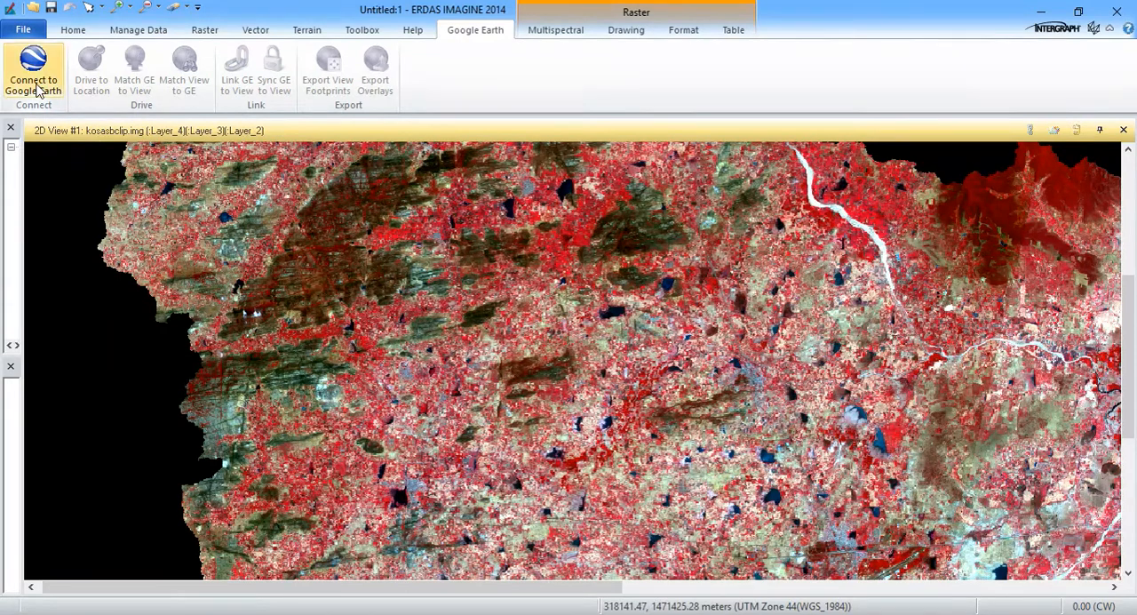
# Connect the kosasbclip.img false-colour view to Google Earth
pyautogui.click(33, 71)
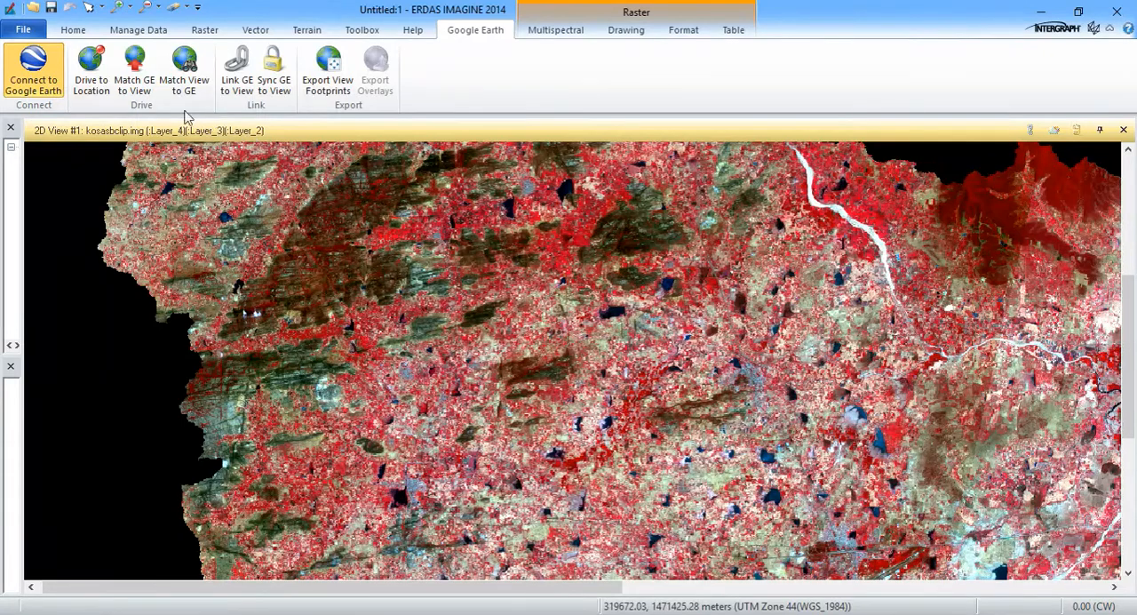
pyautogui.moveTo(222, 94)
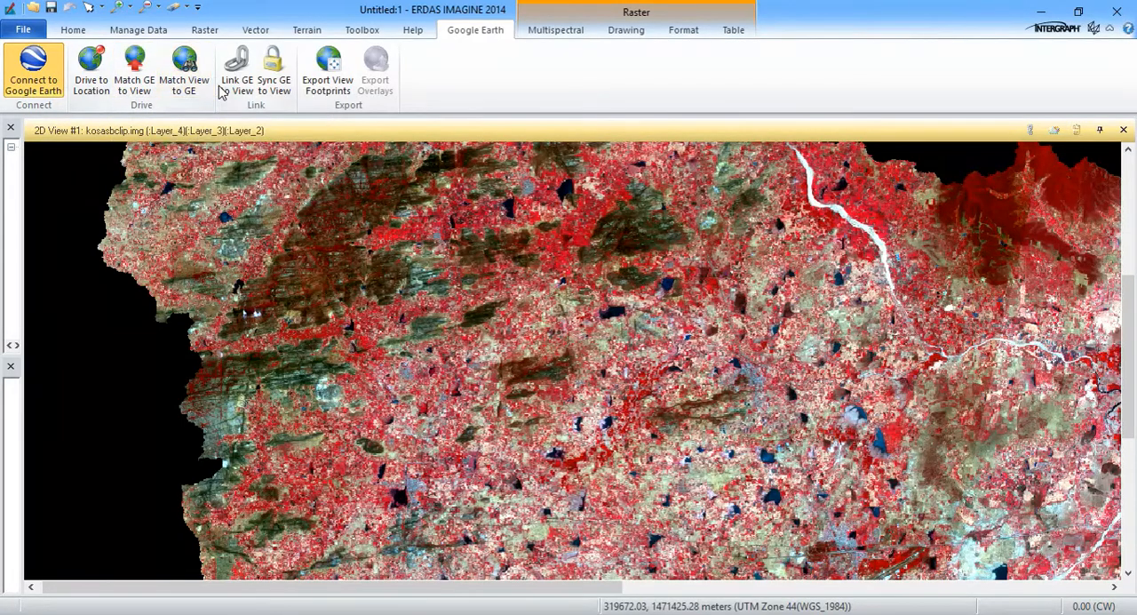
pyautogui.moveTo(236, 71)
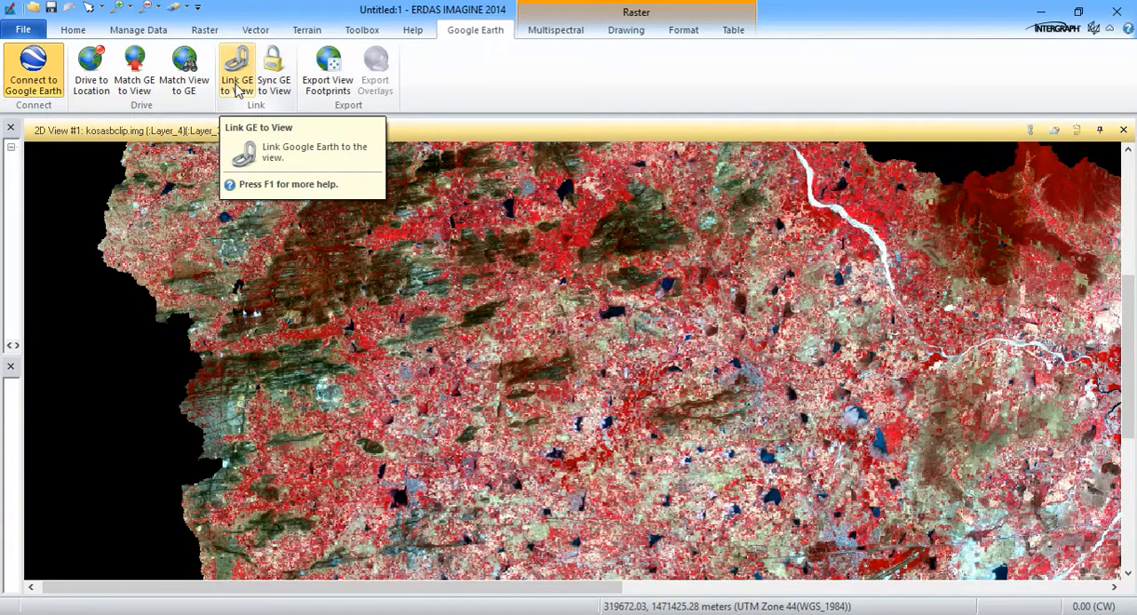
# Link Google Earth Pro to the 2D image view so both show matching terrain
pyautogui.click(237, 71)
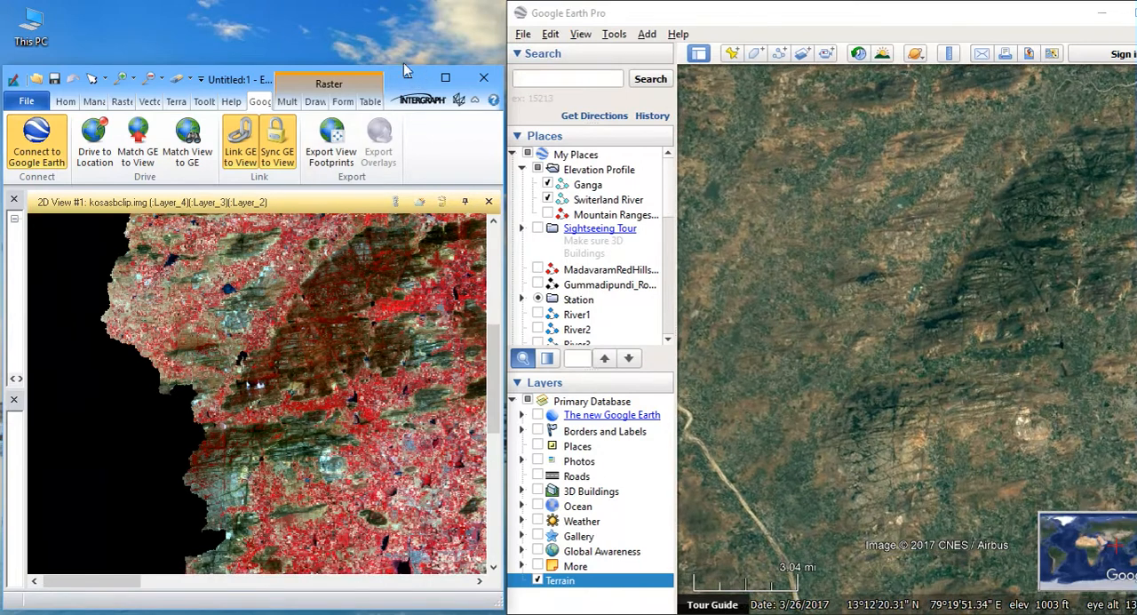
pyautogui.moveTo(313, 73)
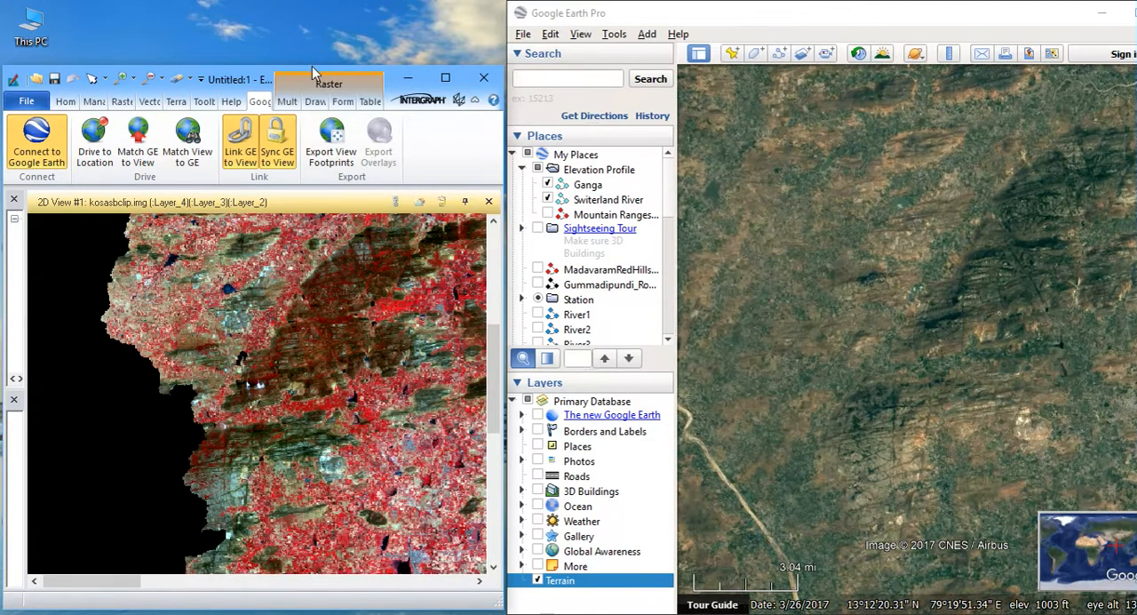
pyautogui.moveTo(267, 71)
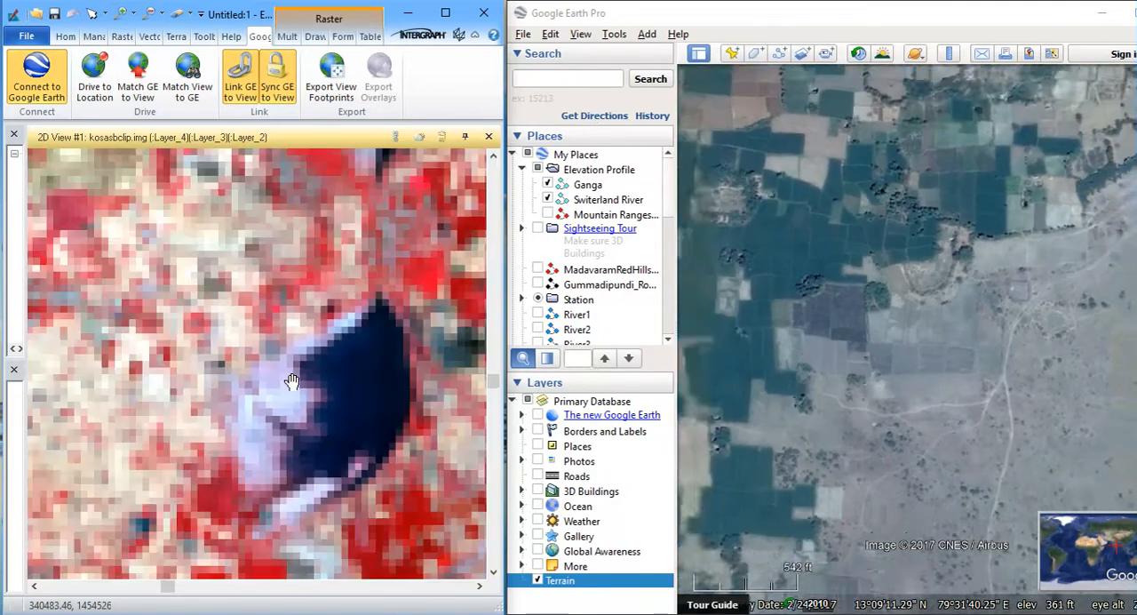
# Pan the close-up toward a larger red patch, with Google Earth following
pyautogui.scroll(-3)
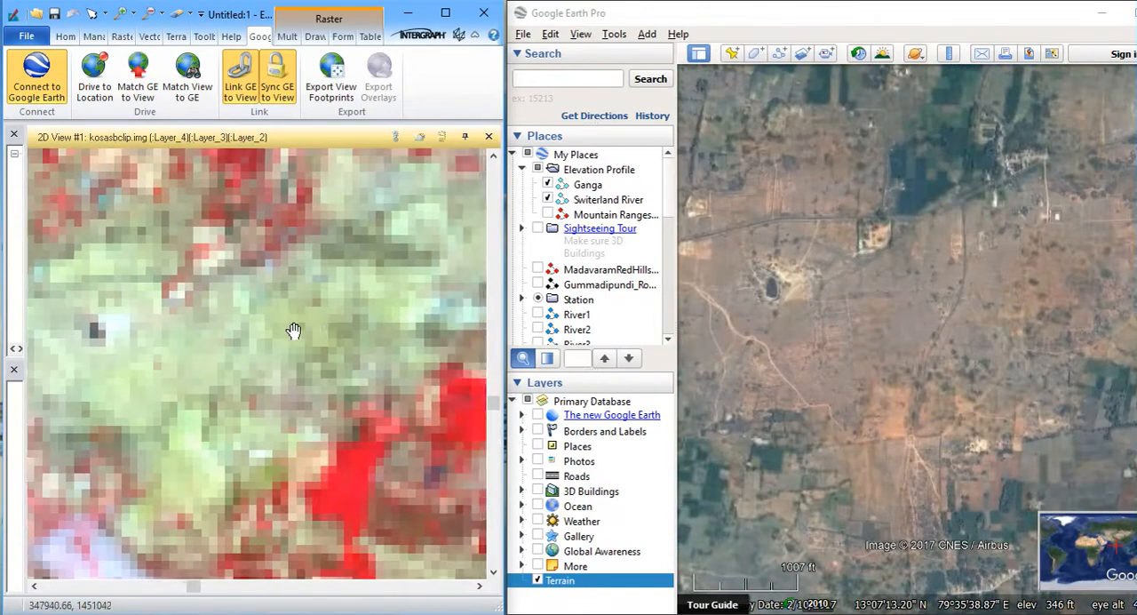
pyautogui.moveTo(294, 331); pyautogui.dragTo(273, 320)
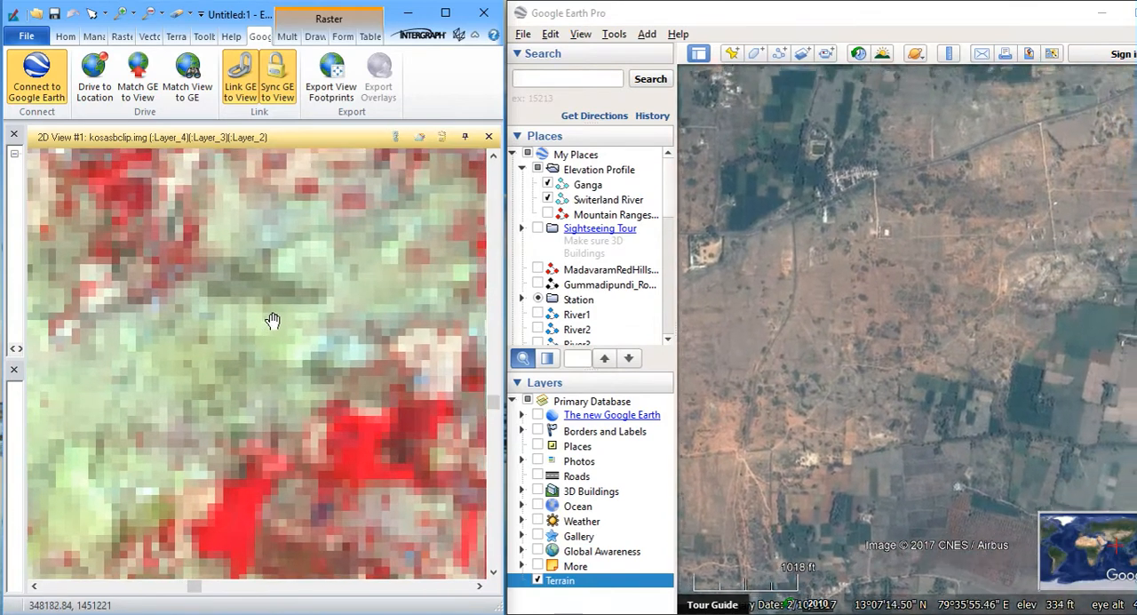